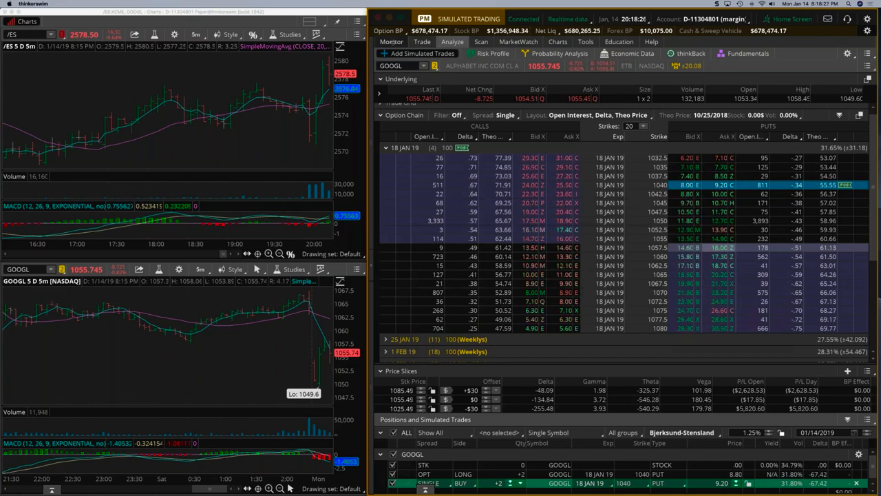
Expand the GOOGL position on the Monitor page to show the two 18 JAN 19 1040 puts
left_click(391, 41)
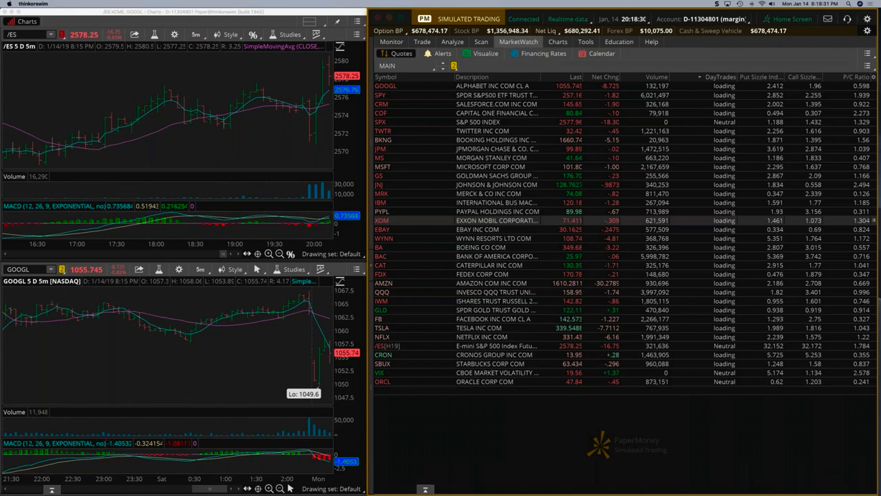
left_click(391, 41)
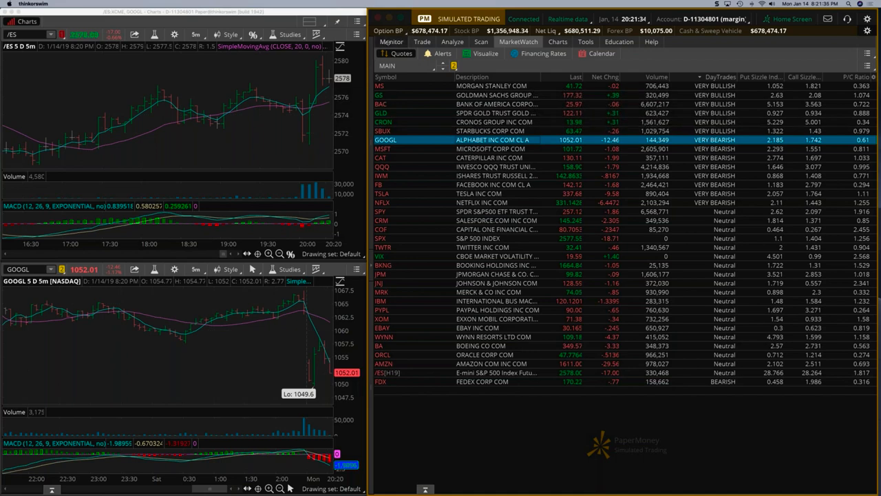
left_click(391, 42)
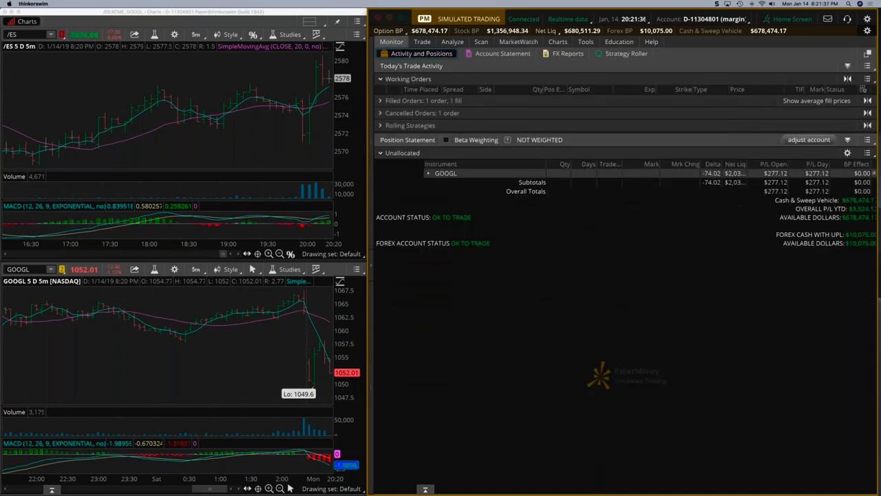
left_click(426, 173)
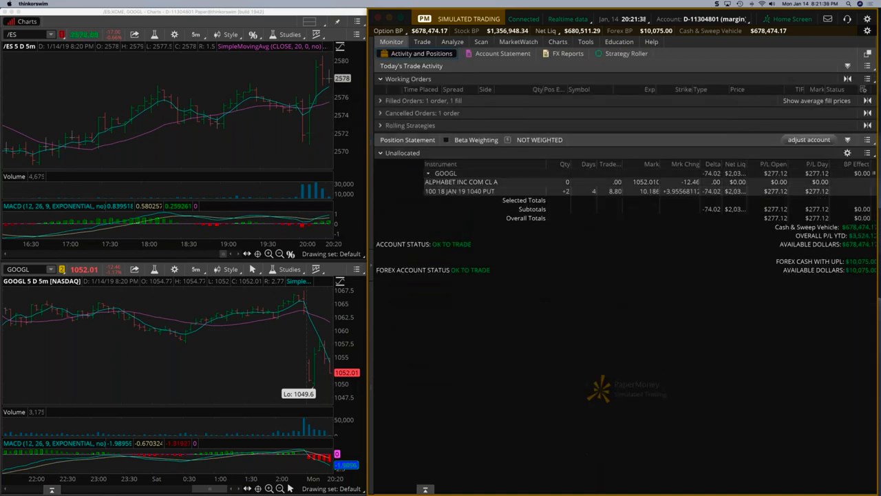
Recheck the GOOGL puts' open P/L, ending on the MarketWatch quotes list
left_click(518, 42)
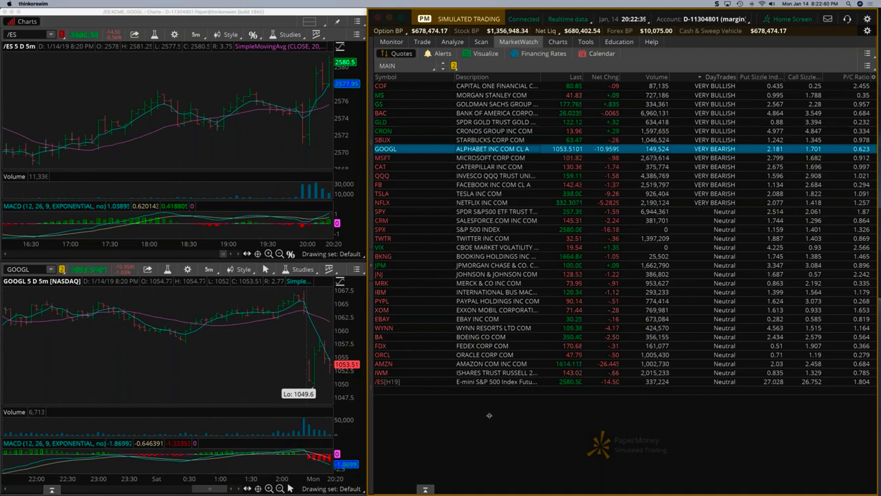
left_click(391, 41)
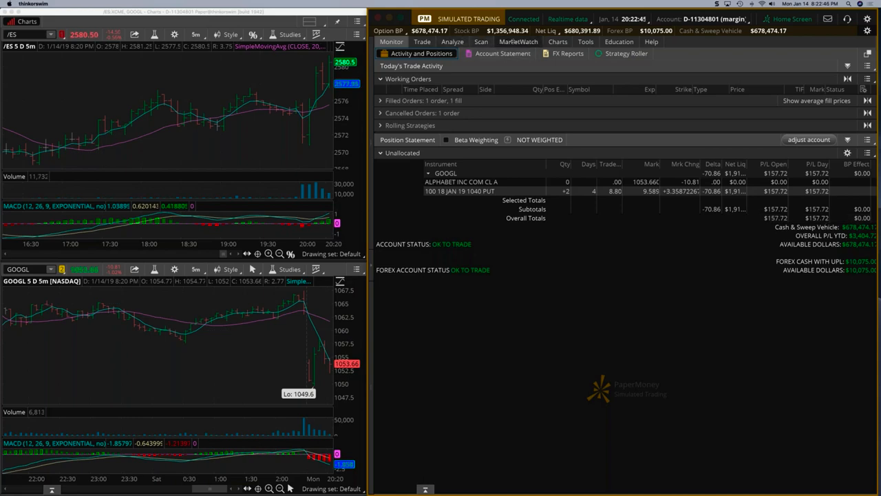
left_click(518, 41)
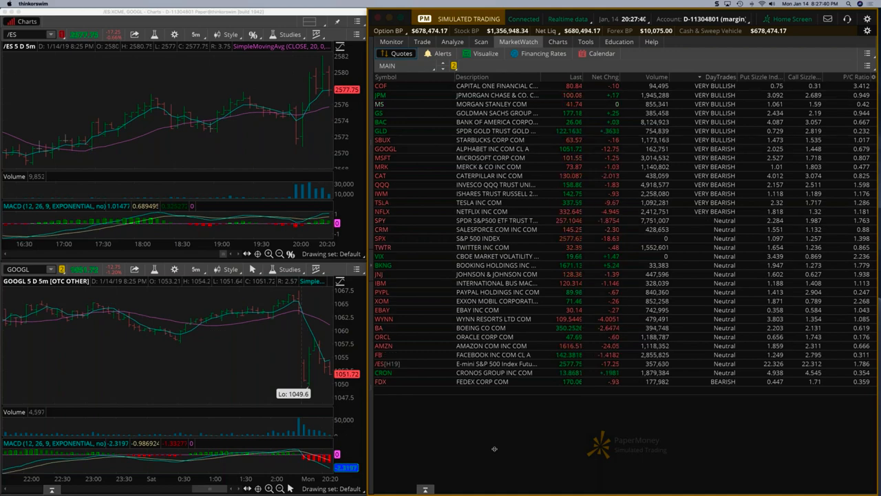
Sell one GOOGL 18 JAN 19 1040 put to close at 10.20 and return to the positions
left_click(391, 41)
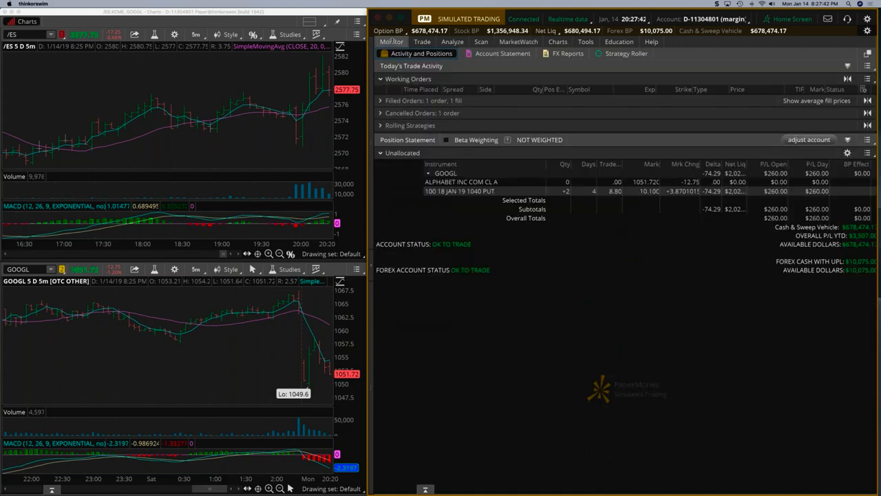
left_click(518, 42)
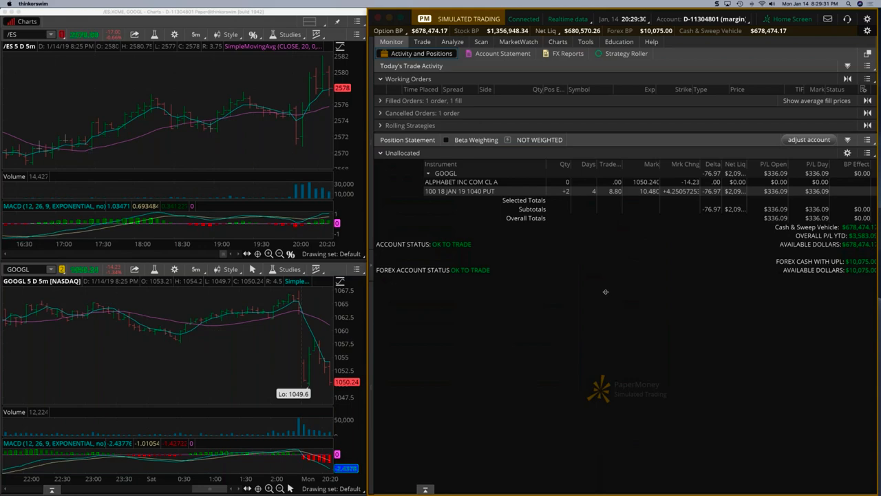
mouse_move(581, 270)
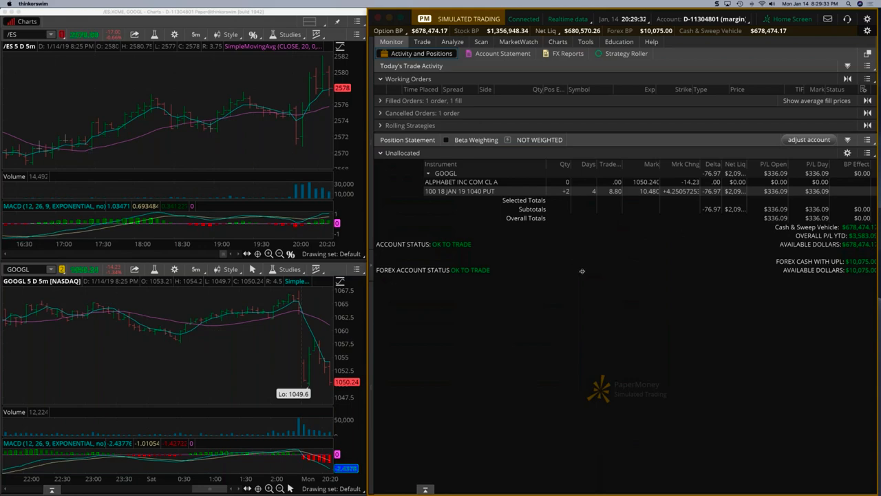
left_click(422, 41)
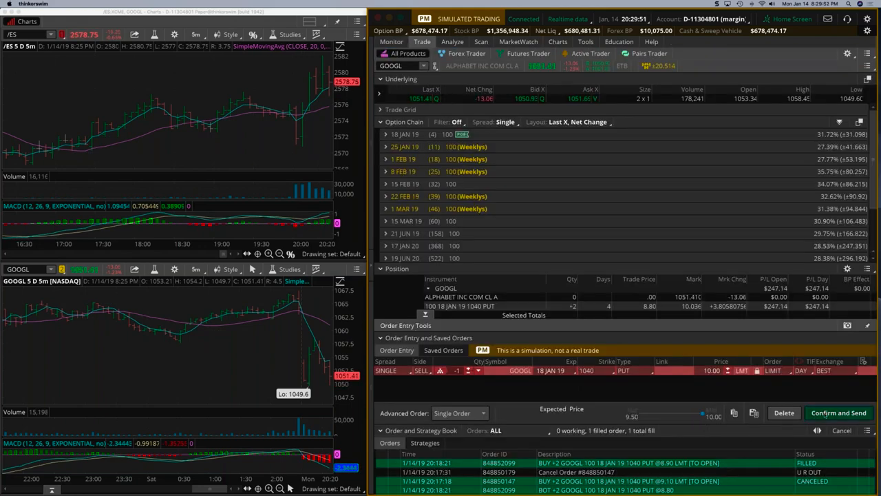
left_click(838, 413)
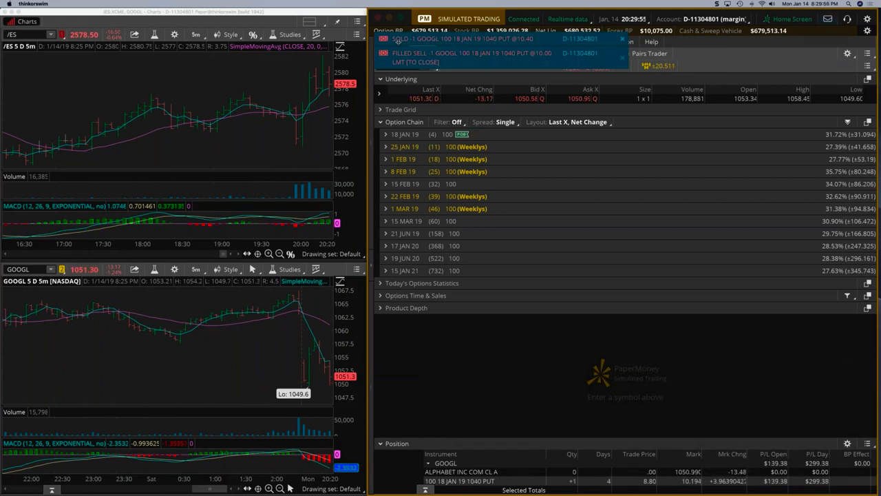
left_click(391, 42)
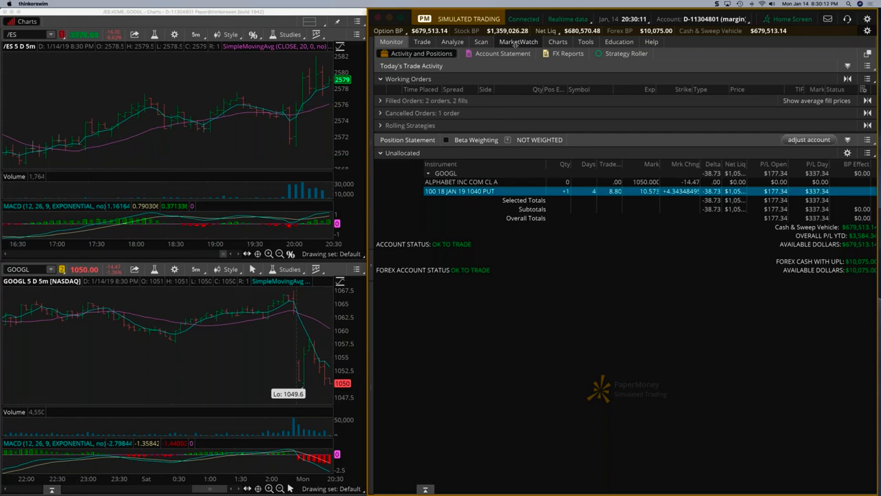
Watch GOOGL quotes, then start a closing order on the remaining 1040 put from the positions view
left_click(518, 41)
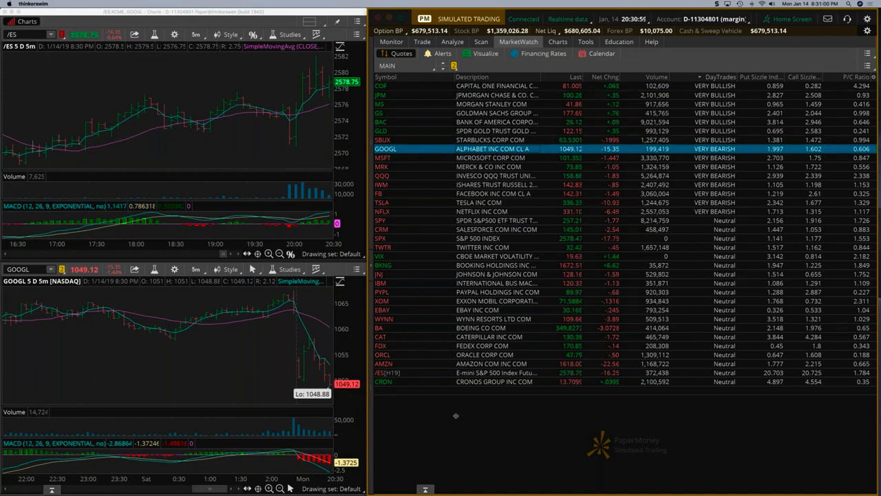
left_click(391, 42)
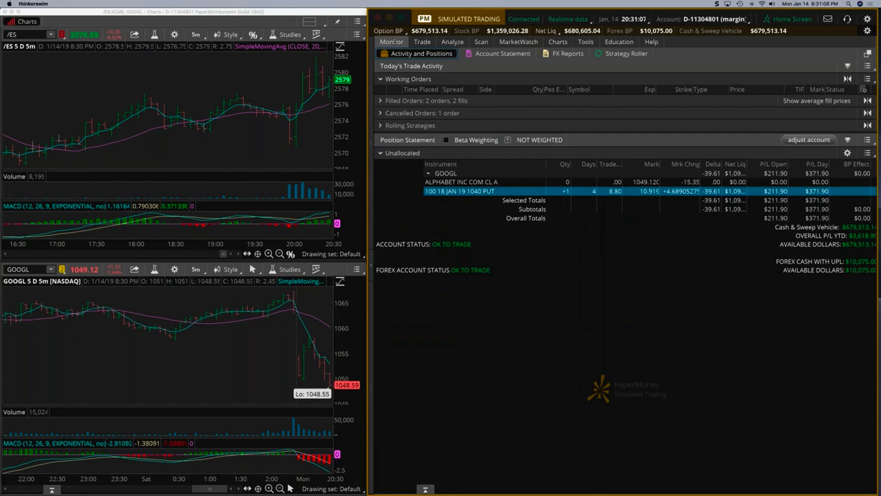
left_click(517, 41)
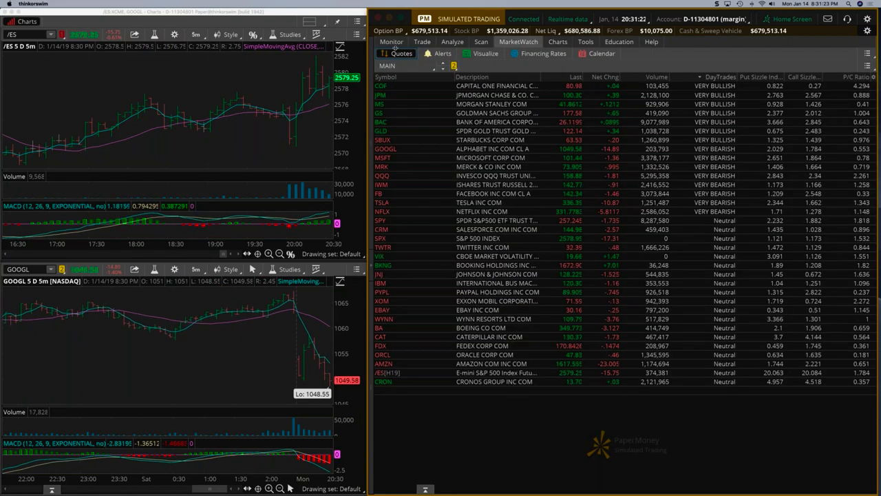
left_click(391, 41)
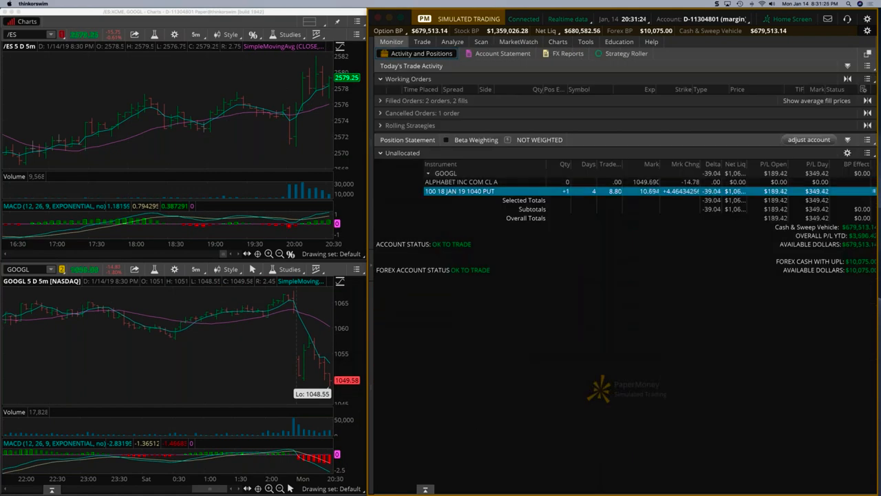
right_click(460, 190)
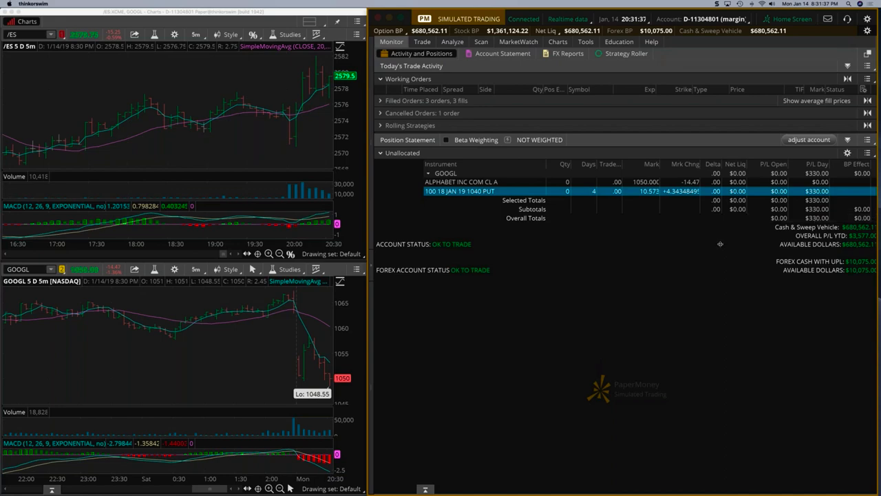
left_click(452, 41)
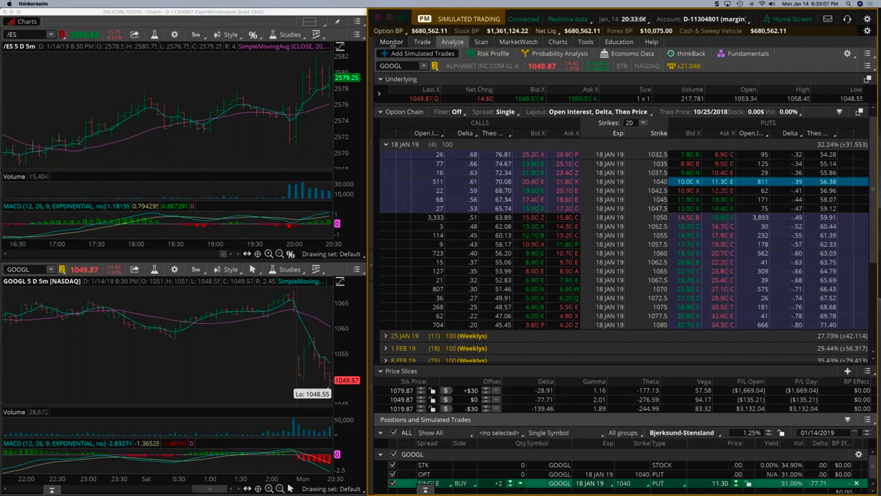
left_click(391, 41)
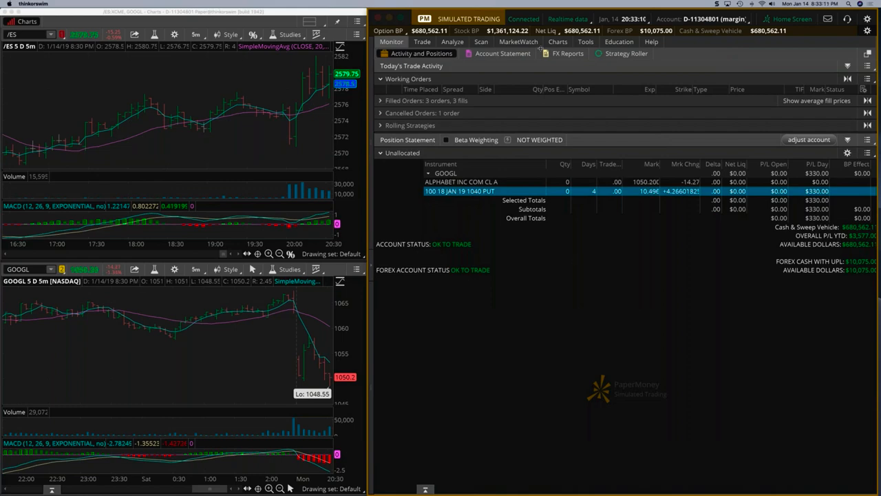
Load AMZN in the linked lower chart from the MarketWatch quotes list
left_click(517, 41)
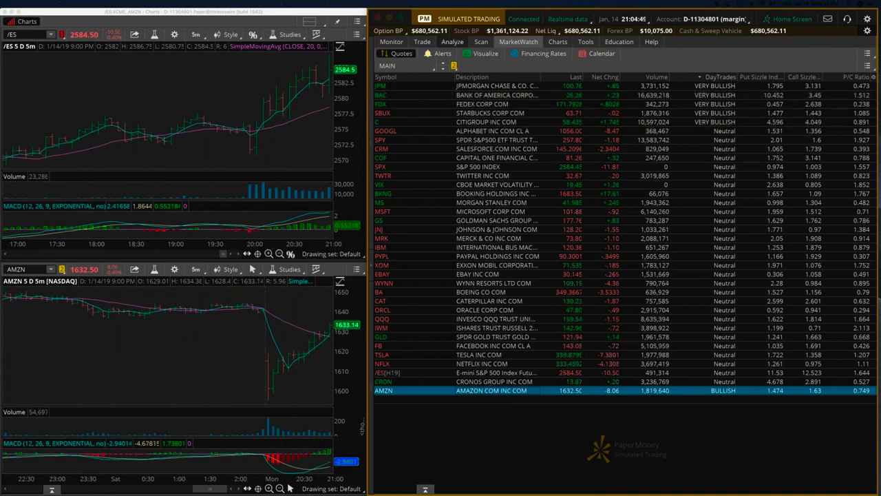
Send a duplicate order from the Analyze page to buy one AMZN 18 JAN 19 1670 call
left_click(452, 42)
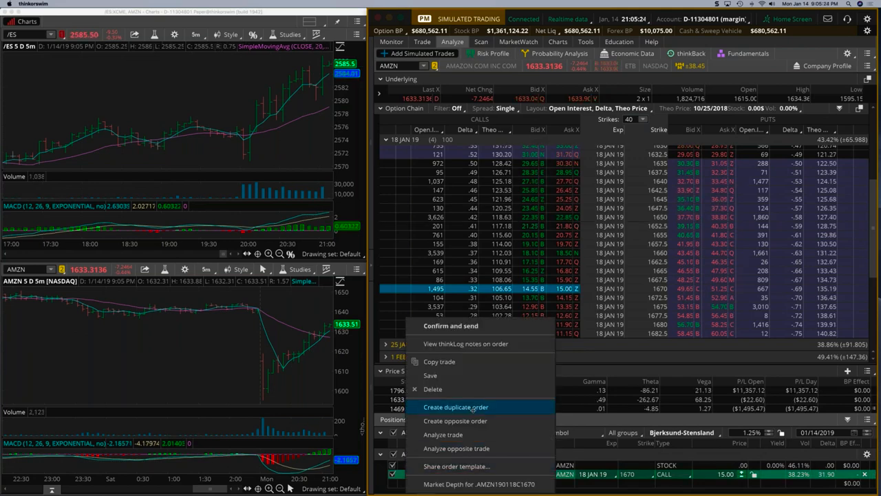
left_click(456, 407)
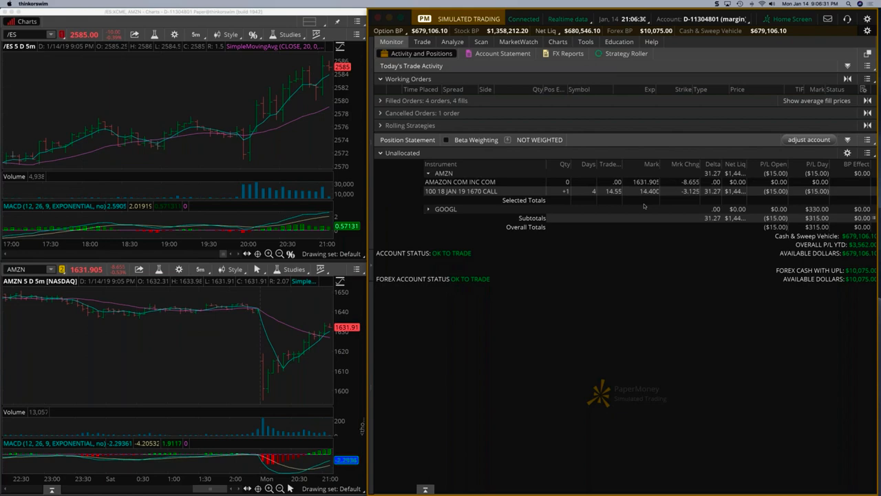
Monitor the AMZN 1670 call's P/L, now up $185, and bring up the AMZN trade page
left_click(517, 41)
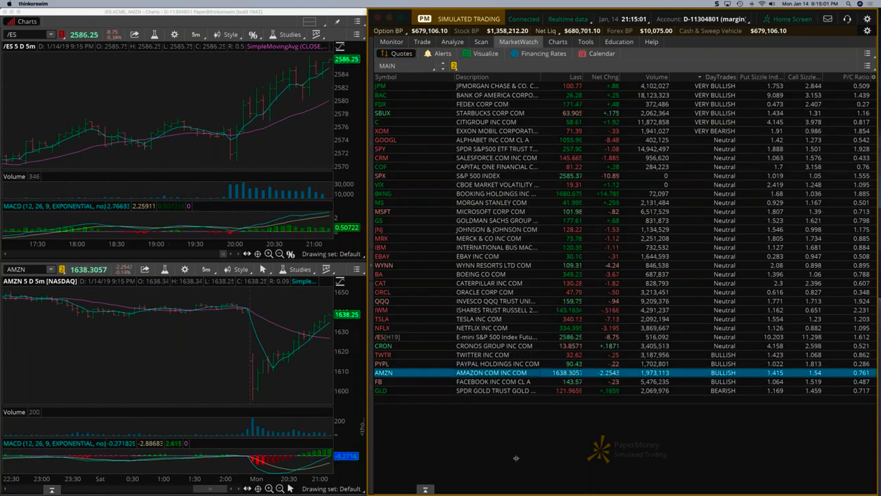
left_click(391, 42)
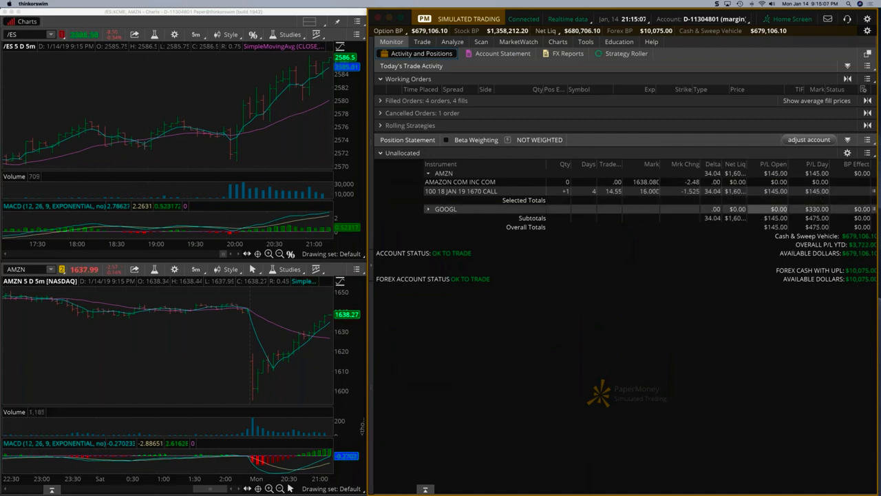
left_click(421, 41)
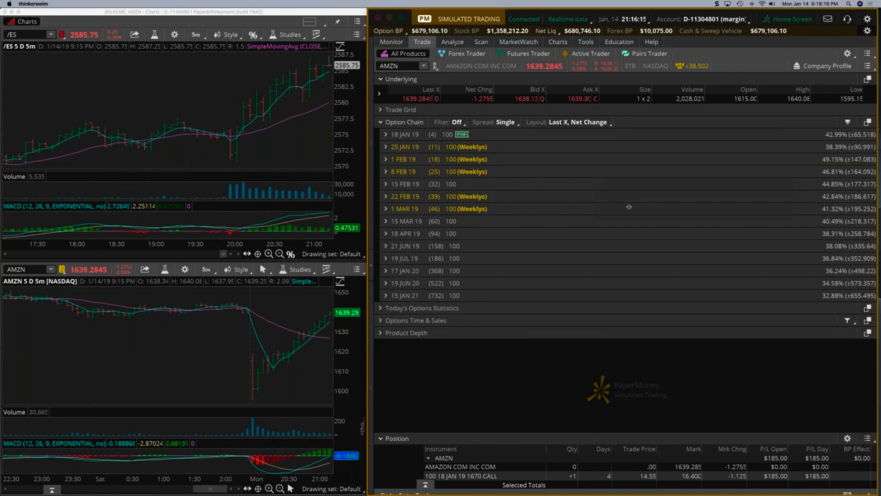